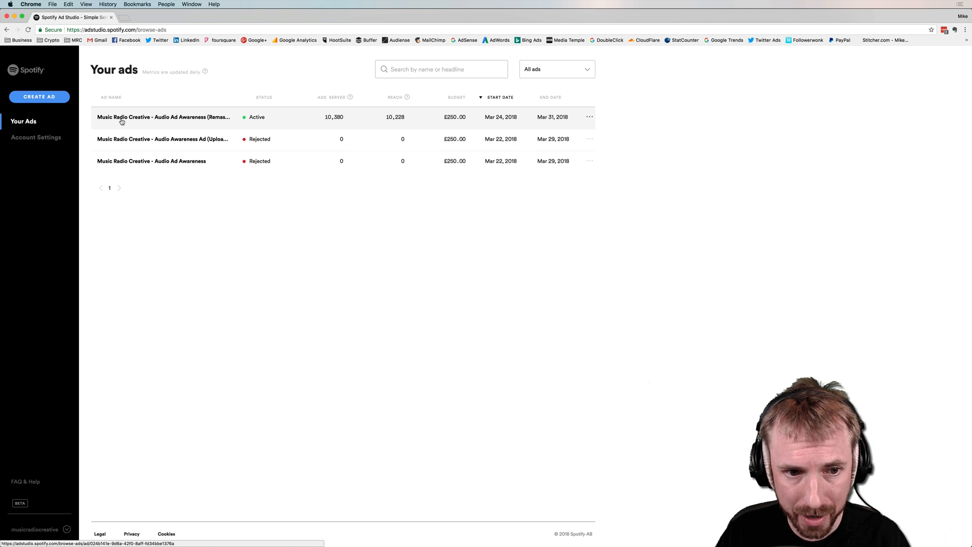
{"action": "mouse_move", "coordinate": [169, 119]}
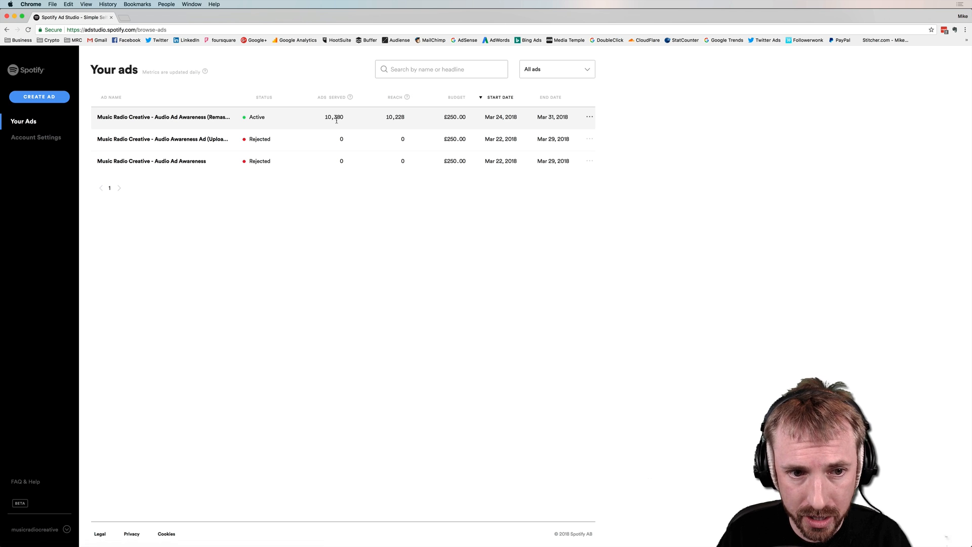
{"action": "mouse_move", "coordinate": [346, 122]}
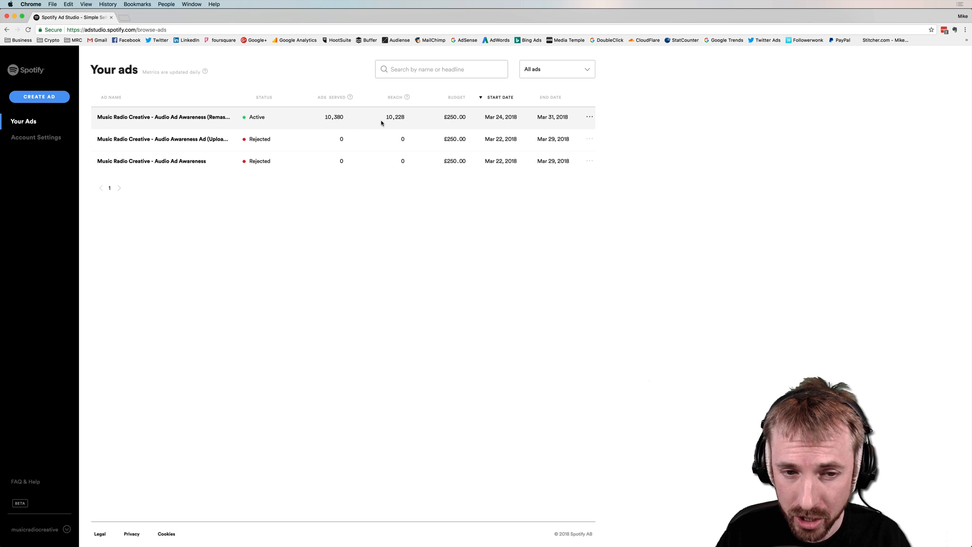
{"action": "mouse_move", "coordinate": [381, 117]}
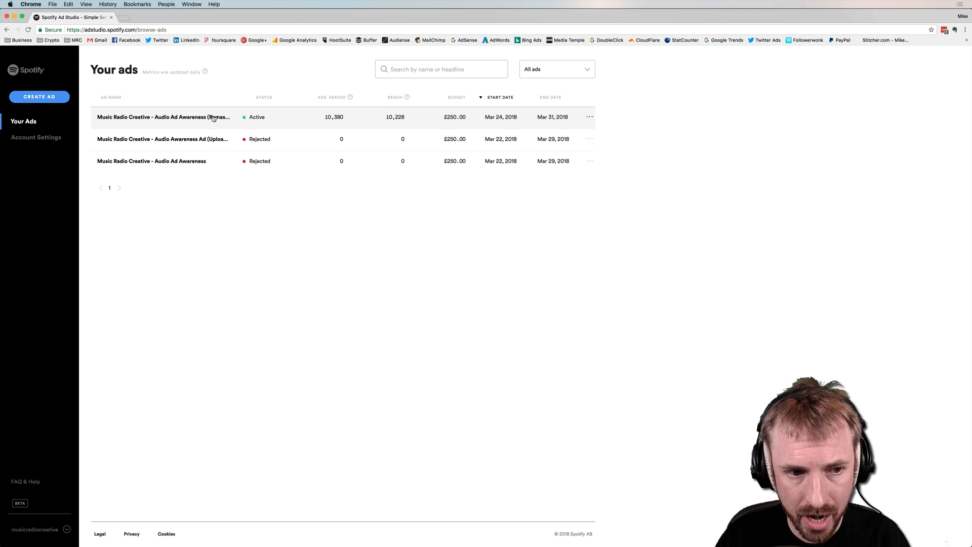
Open the Audio Ad Awareness (Remaster) ad and play its 30-second audio preview
{"action": "left_click", "coordinate": [163, 117]}
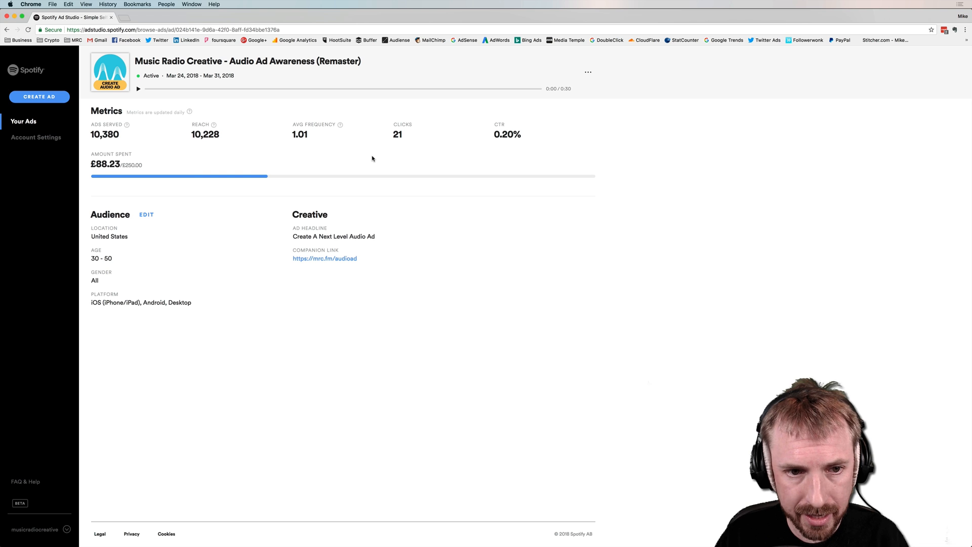
{"action": "mouse_move", "coordinate": [223, 113]}
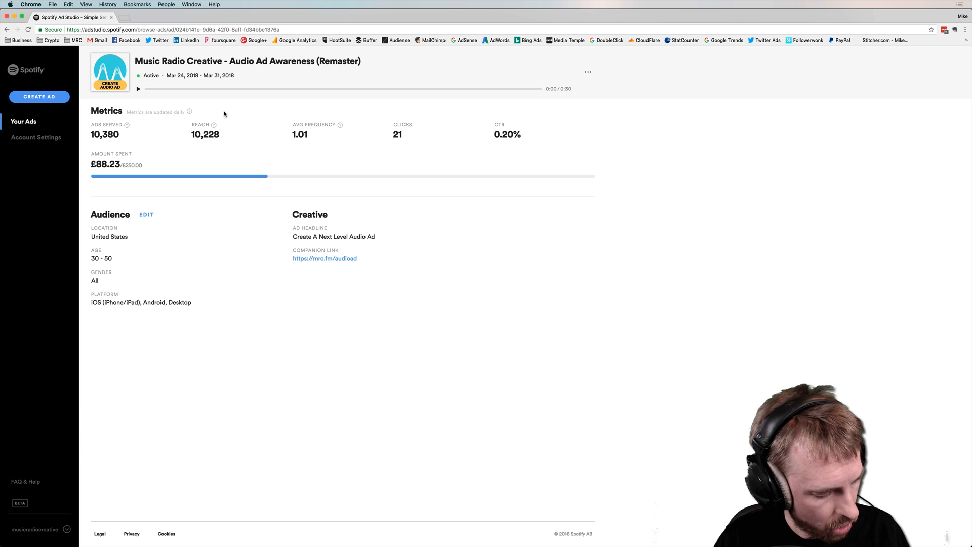
{"action": "mouse_move", "coordinate": [138, 92]}
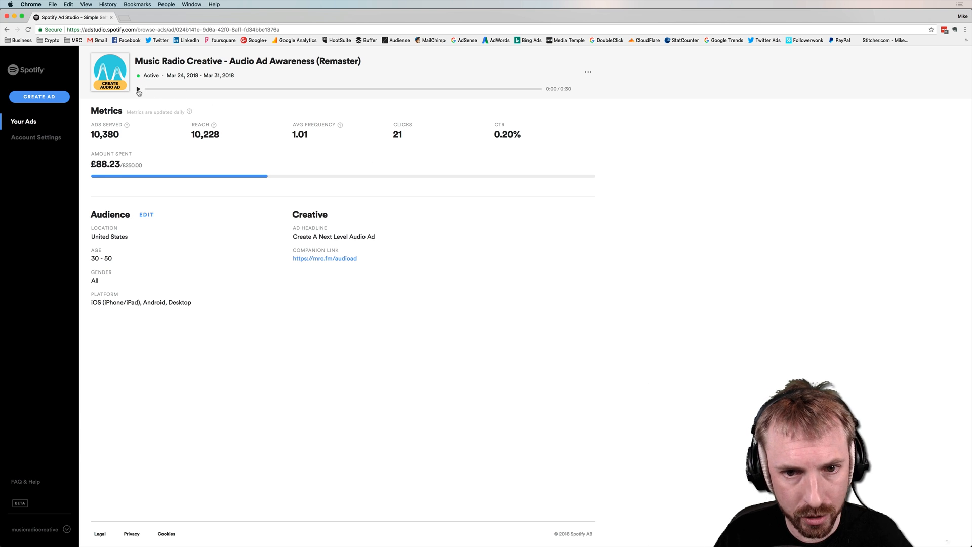
{"action": "left_click", "coordinate": [138, 89]}
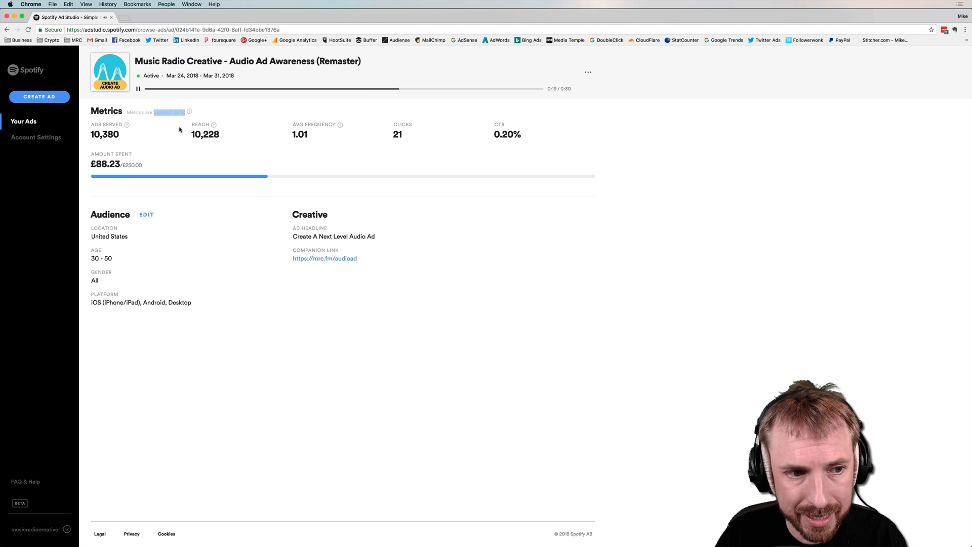
{"action": "mouse_move", "coordinate": [190, 113]}
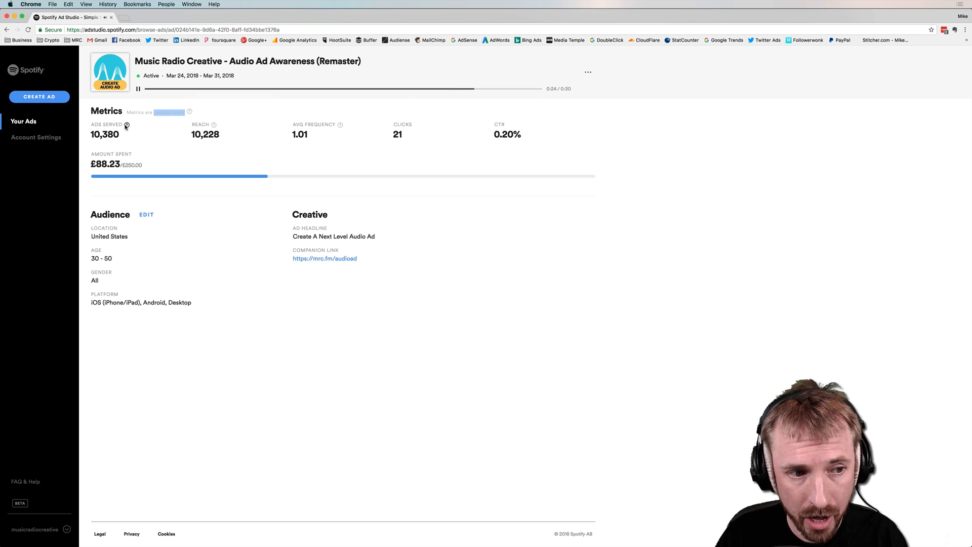
{"action": "mouse_move", "coordinate": [127, 125]}
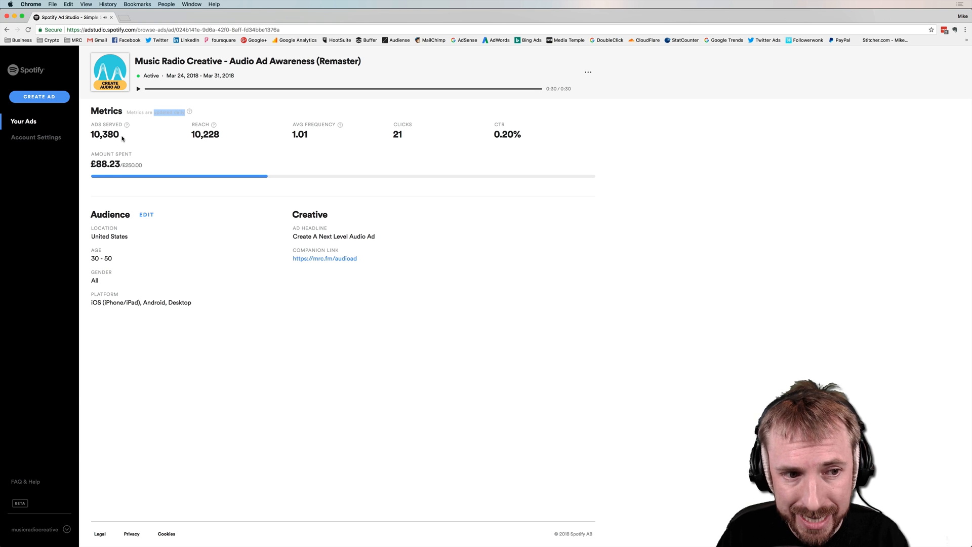
{"action": "mouse_move", "coordinate": [210, 135]}
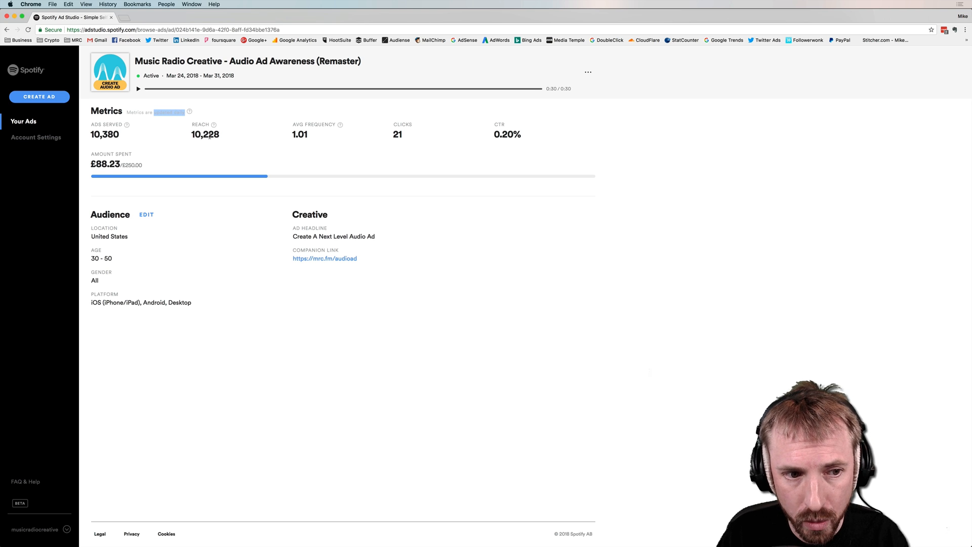
{"action": "mouse_move", "coordinate": [214, 125]}
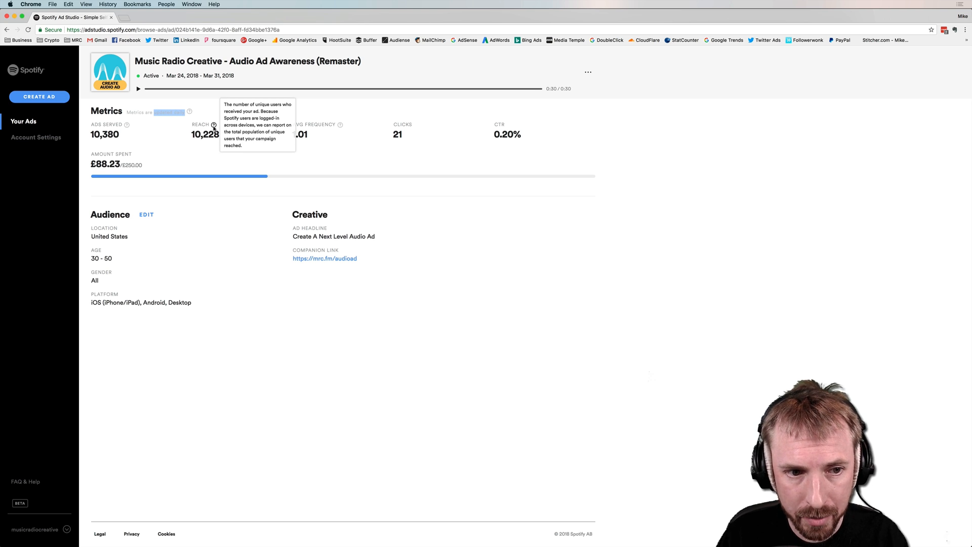
{"action": "mouse_move", "coordinate": [247, 150]}
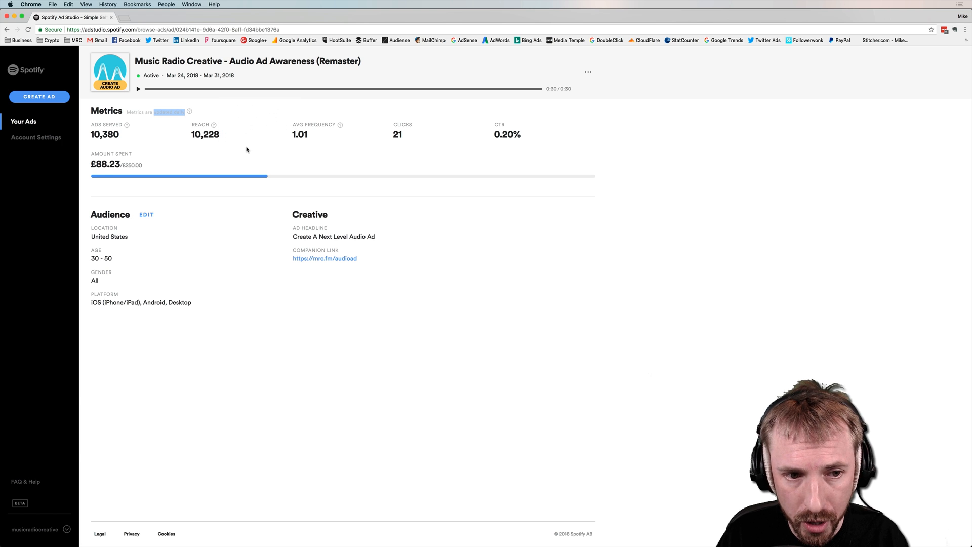
{"action": "mouse_move", "coordinate": [340, 125]}
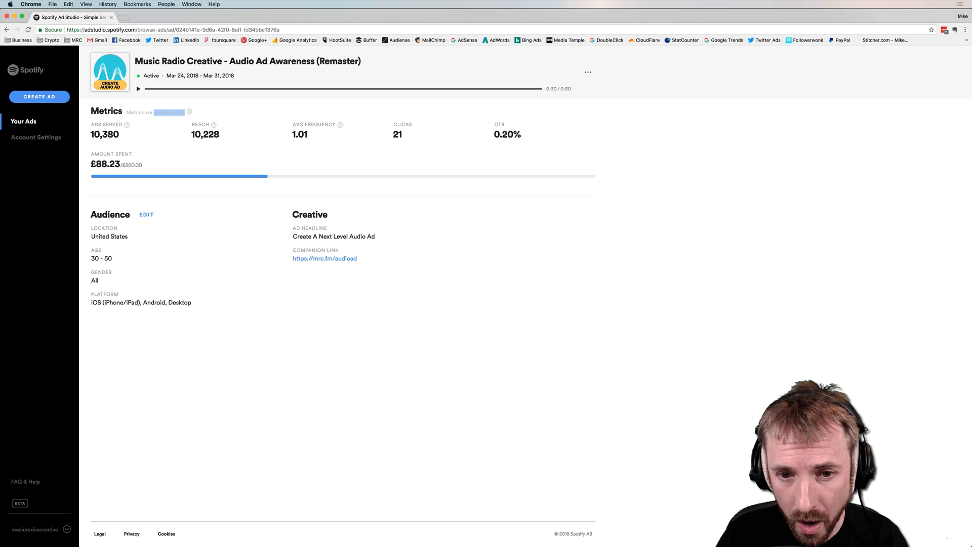
{"action": "mouse_move", "coordinate": [422, 133]}
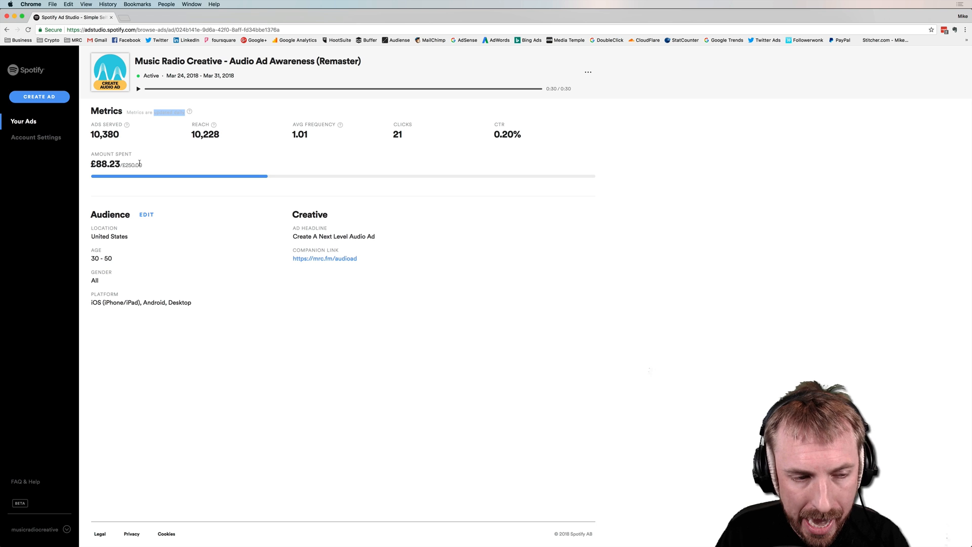
{"action": "mouse_move", "coordinate": [312, 153]}
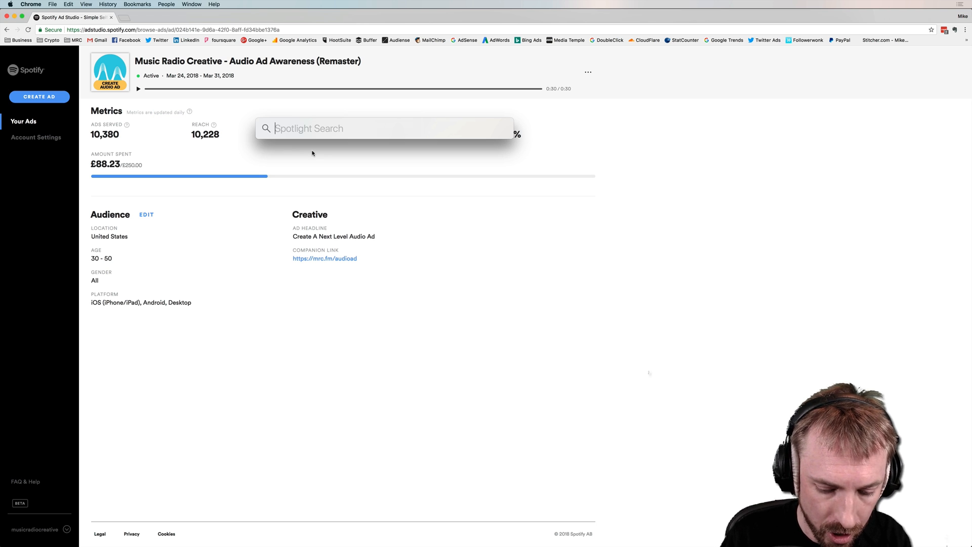
Compute 88.23/10380 in Spotlight, then multiply 0.0085 by 1000 for the CPM
{"action": "type", "text": "88"}
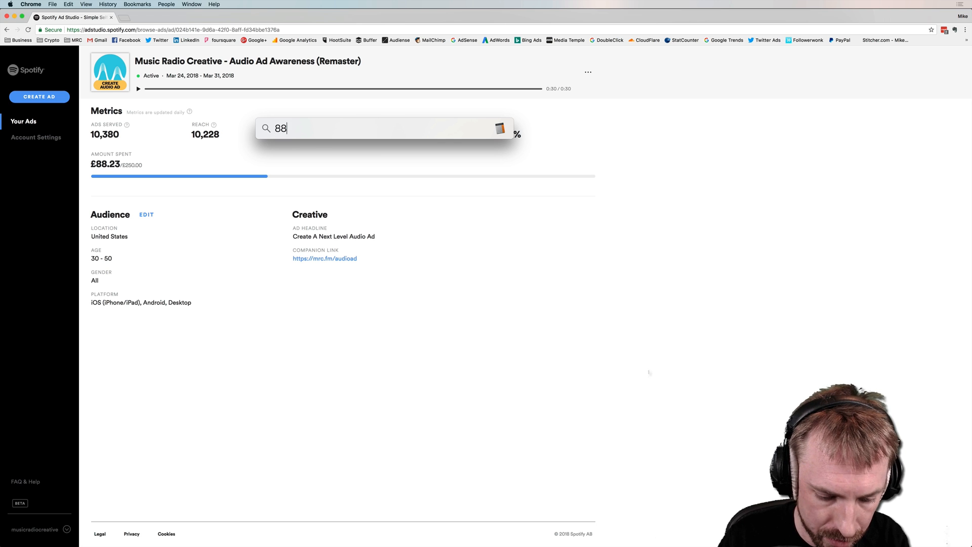
{"action": "type", "text": ".23/"}
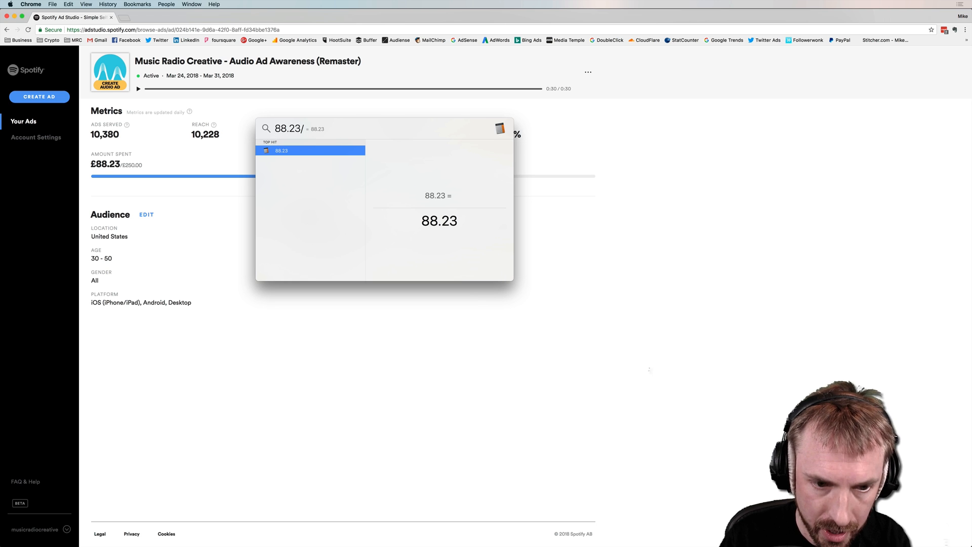
{"action": "type", "text": "/10"}
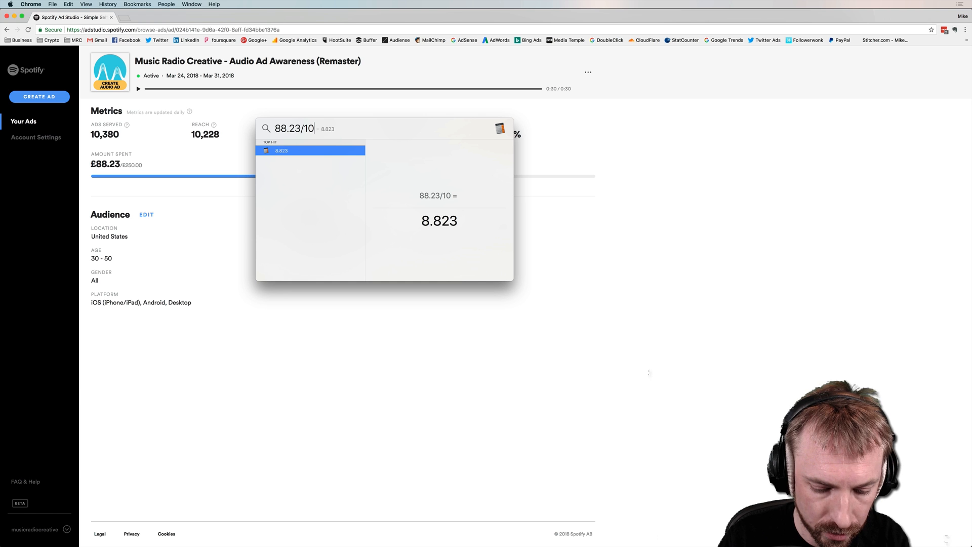
{"action": "type", "text": "380"}
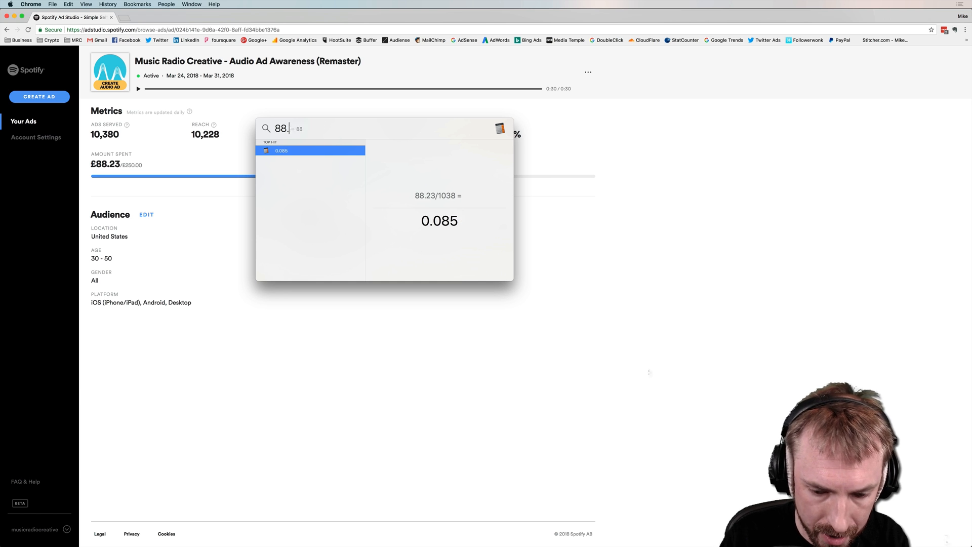
{"action": "type", "text": "0.008"}
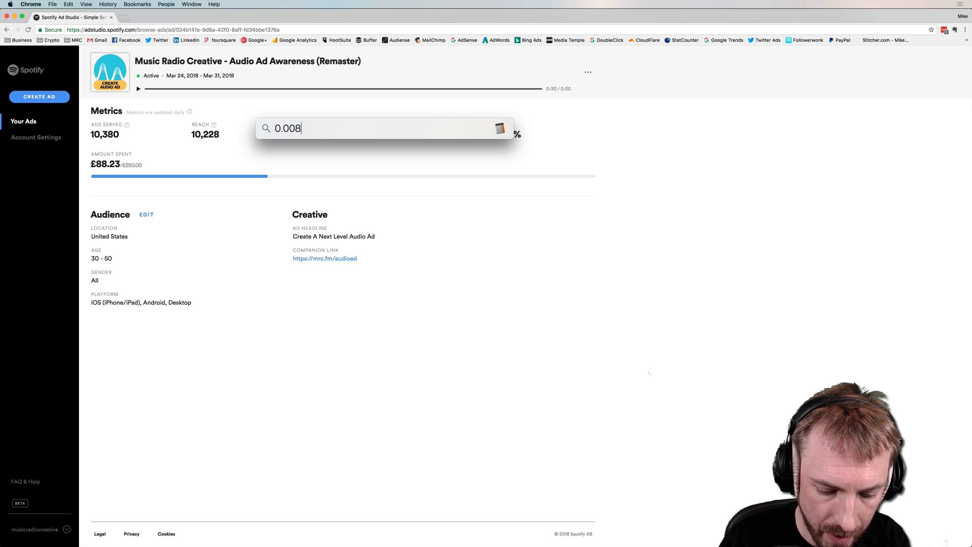
{"action": "type", "text": "5*1"}
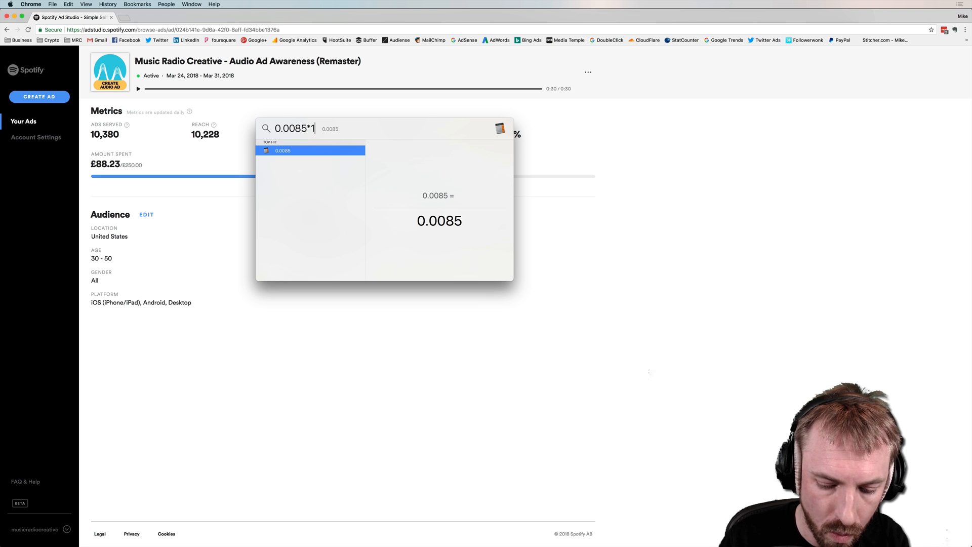
{"action": "type", "text": "000"}
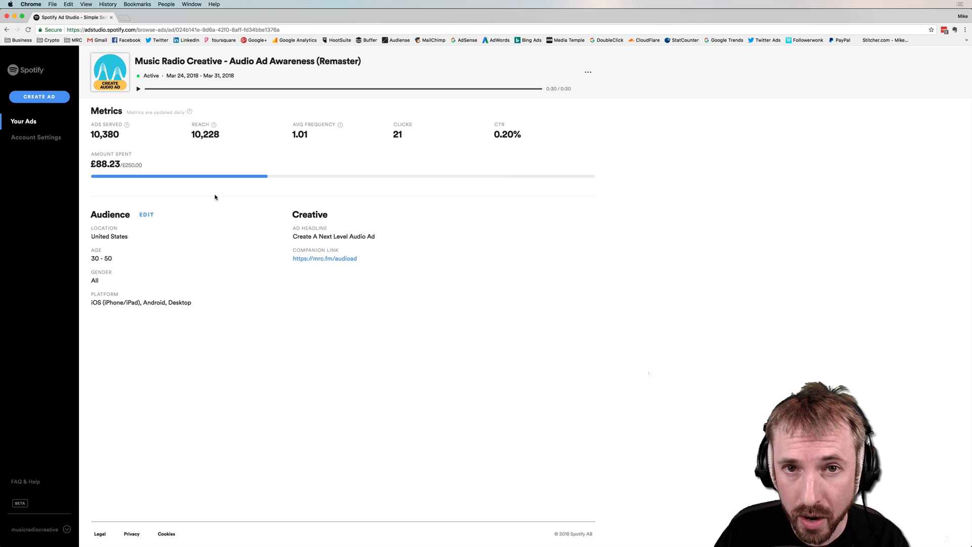
{"action": "mouse_move", "coordinate": [403, 137]}
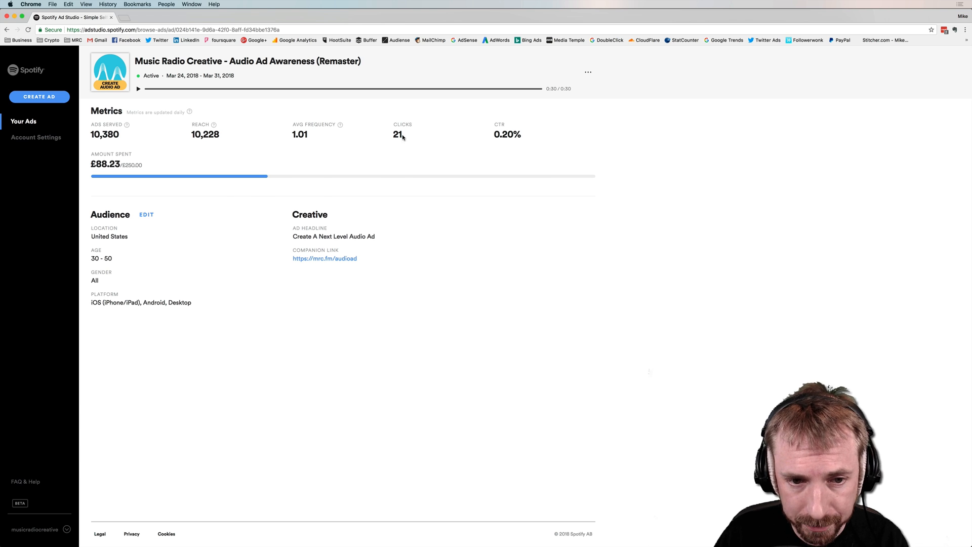
{"action": "double_click", "coordinate": [397, 135]}
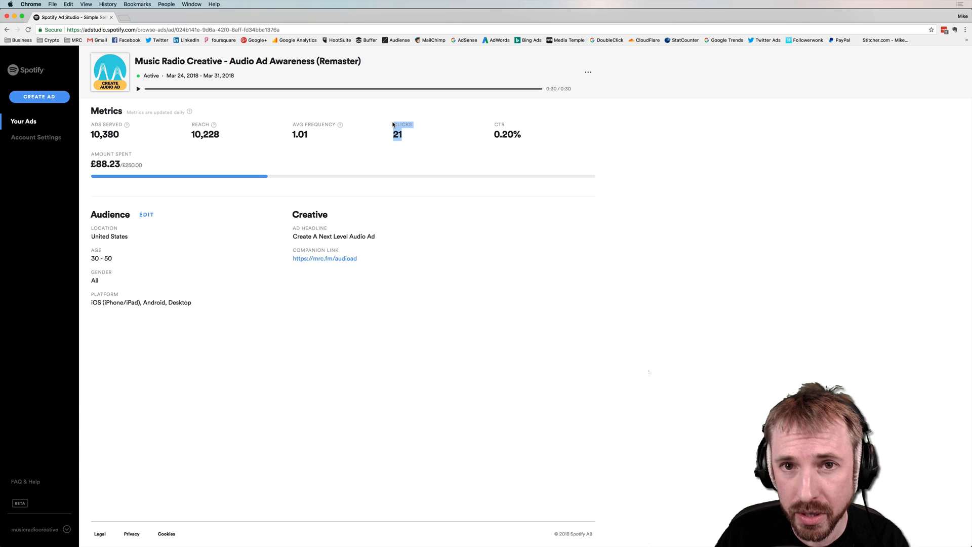
{"action": "mouse_move", "coordinate": [163, 100]}
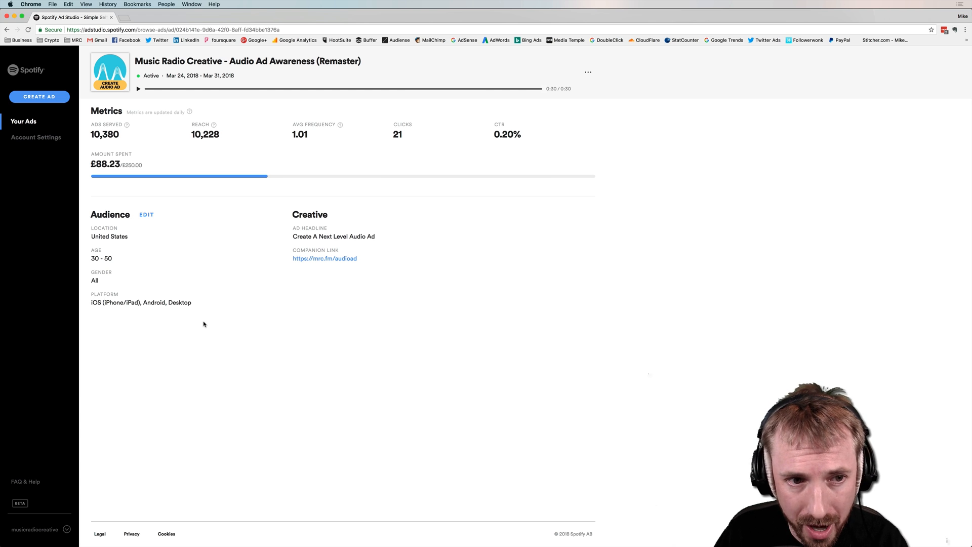
{"action": "mouse_move", "coordinate": [213, 244]}
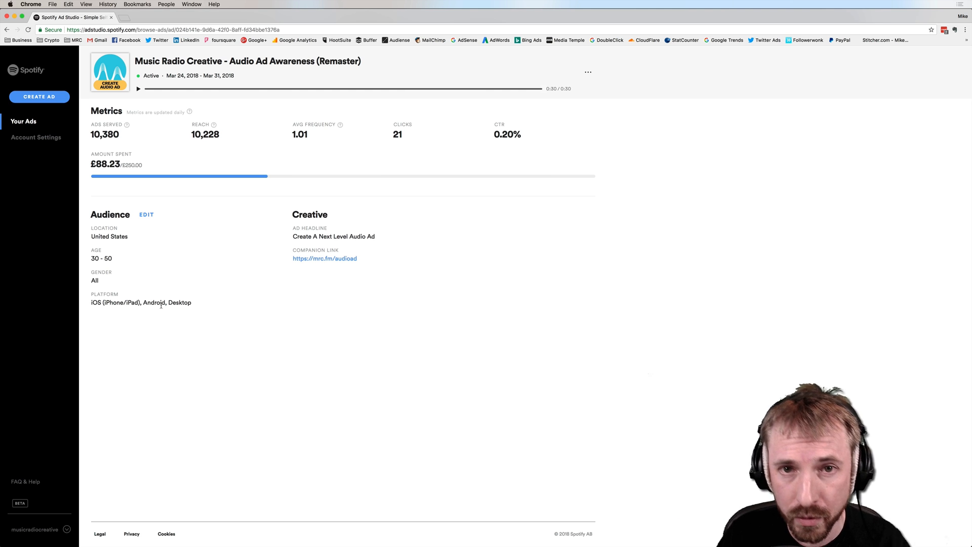
{"action": "mouse_move", "coordinate": [184, 280]}
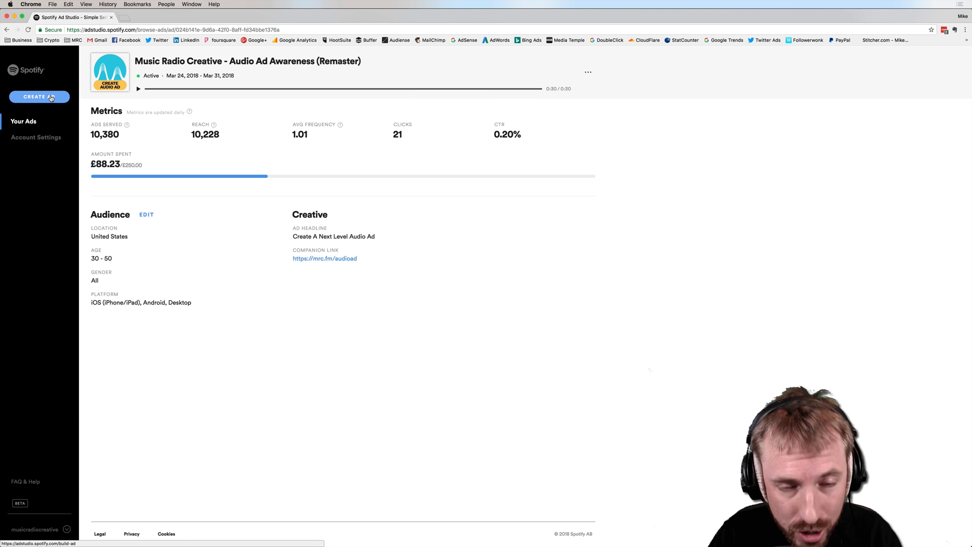
{"action": "mouse_move", "coordinate": [39, 97]}
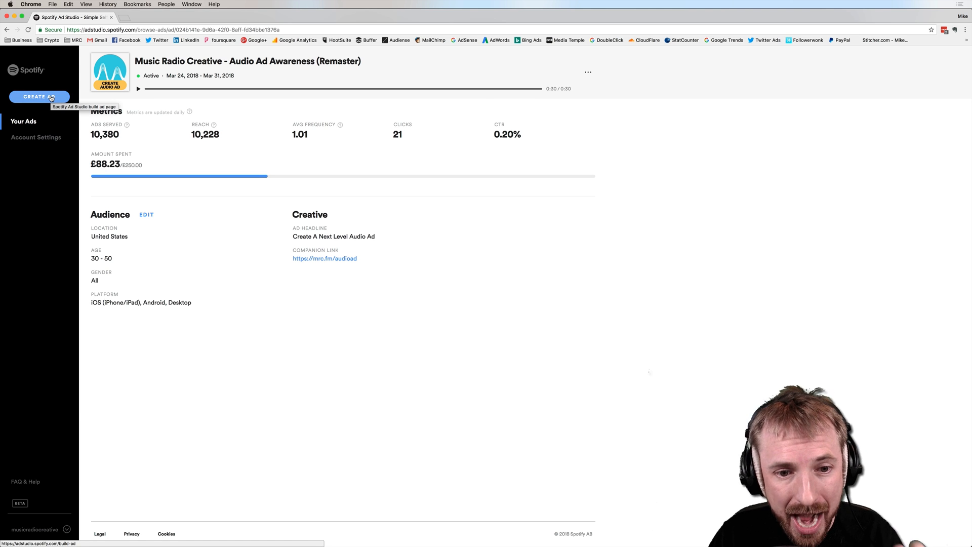
{"action": "mouse_move", "coordinate": [261, 251]}
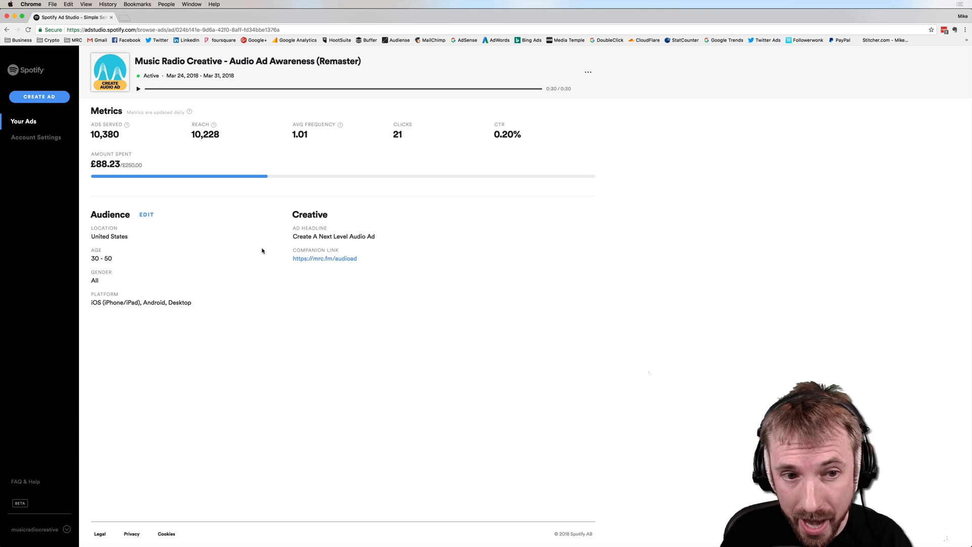
{"action": "mouse_move", "coordinate": [331, 204]}
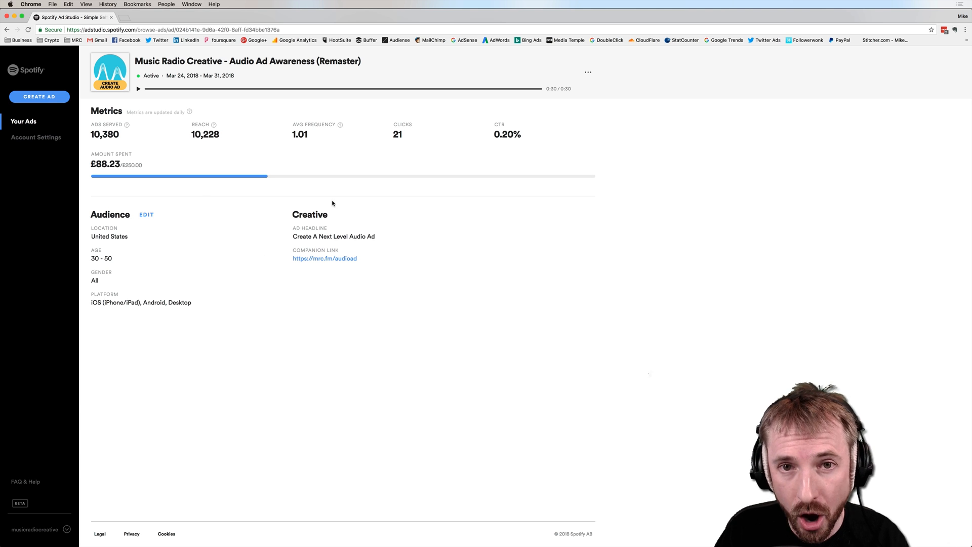